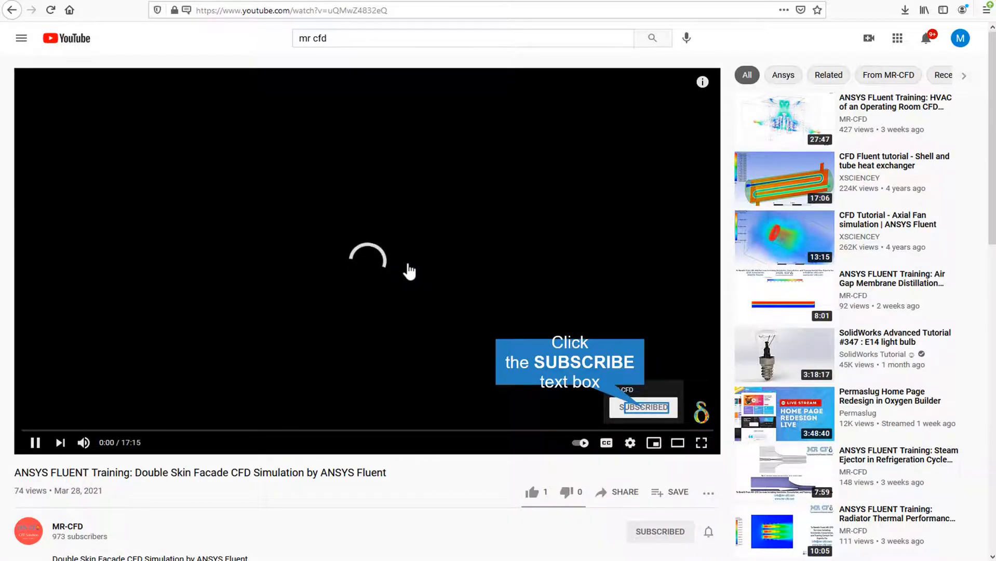
pyautogui.moveTo(695, 417)
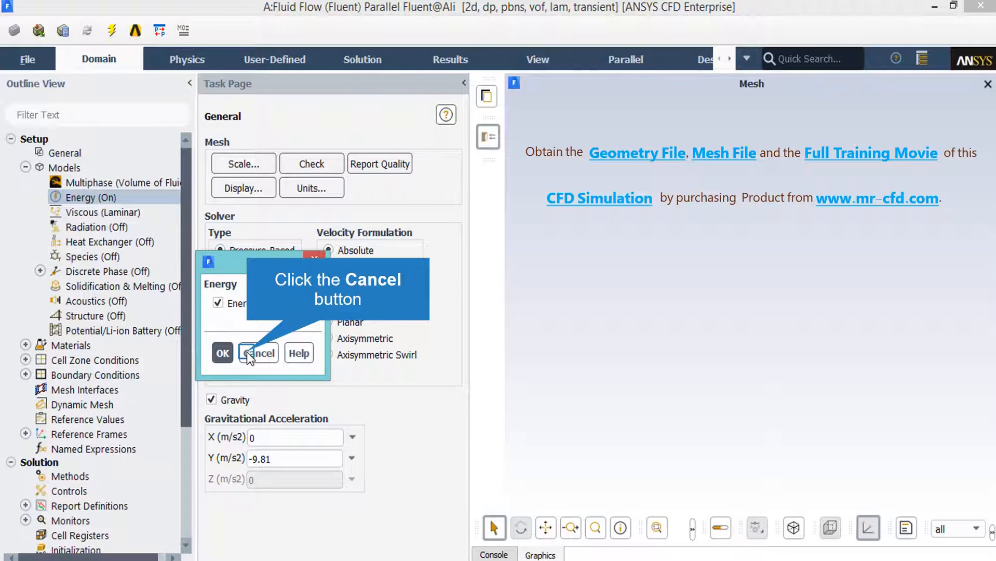
# - Close the Energy dialog unchanged, leaving the energy equation on
pyautogui.click(259, 353)
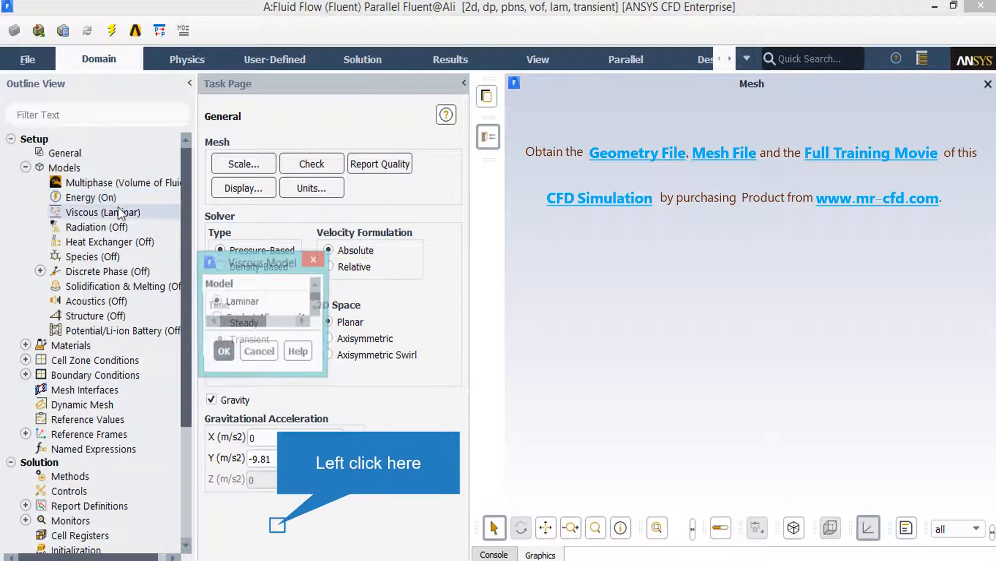